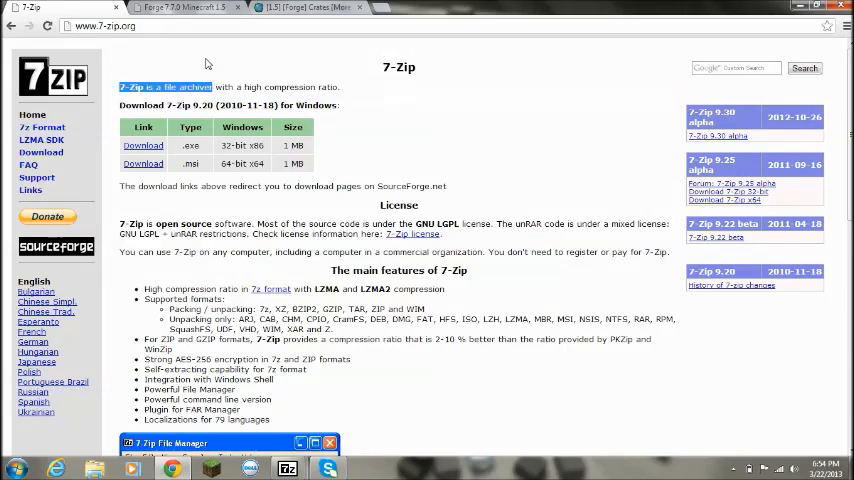
{"action": "mouse_move", "coordinate": [108, 8]}
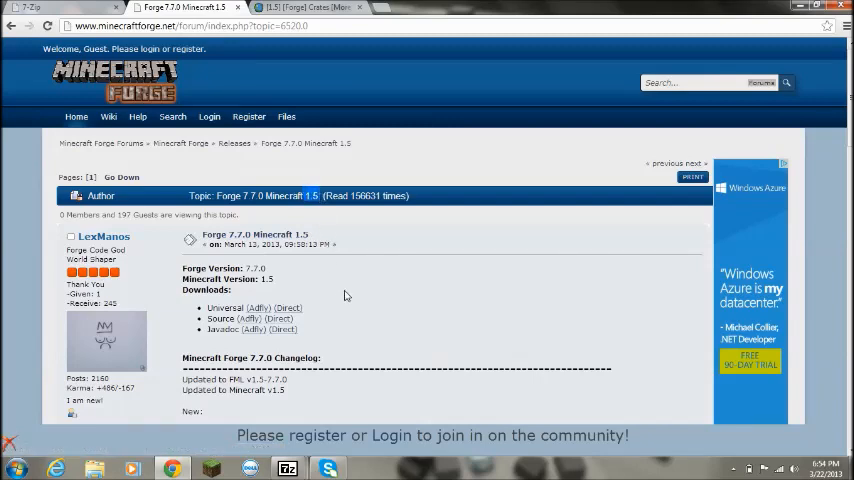
{"action": "mouse_move", "coordinate": [370, 296]}
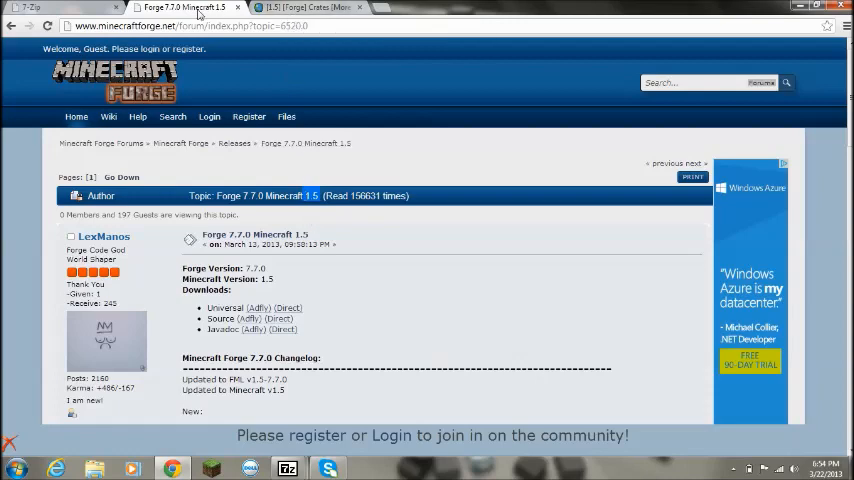
Scroll the Forge 7.7.0 thread down to its Downloads links (Universal, Source, Javadoc).
{"action": "scroll", "scroll_direction": "down", "scroll_amount": 3}
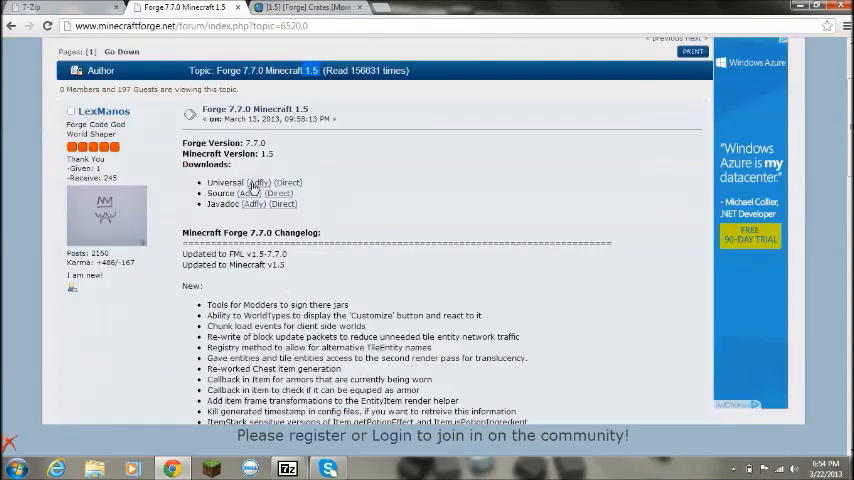
{"action": "mouse_move", "coordinate": [288, 182]}
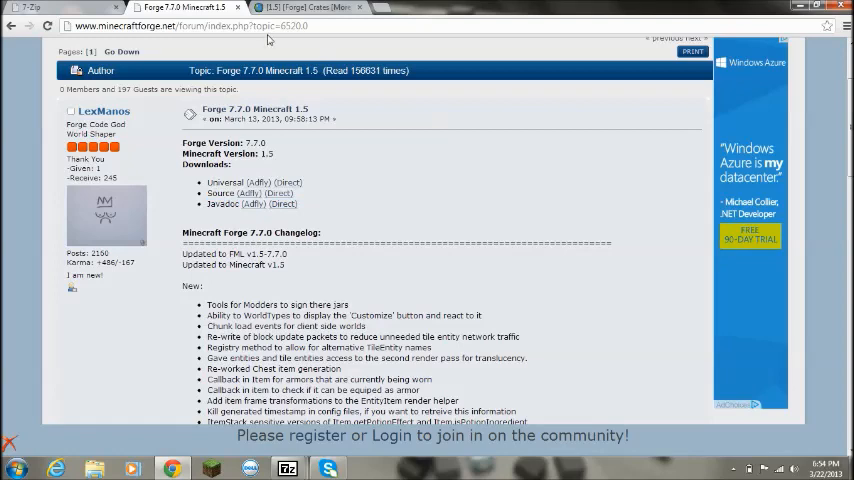
{"action": "mouse_move", "coordinate": [278, 20]}
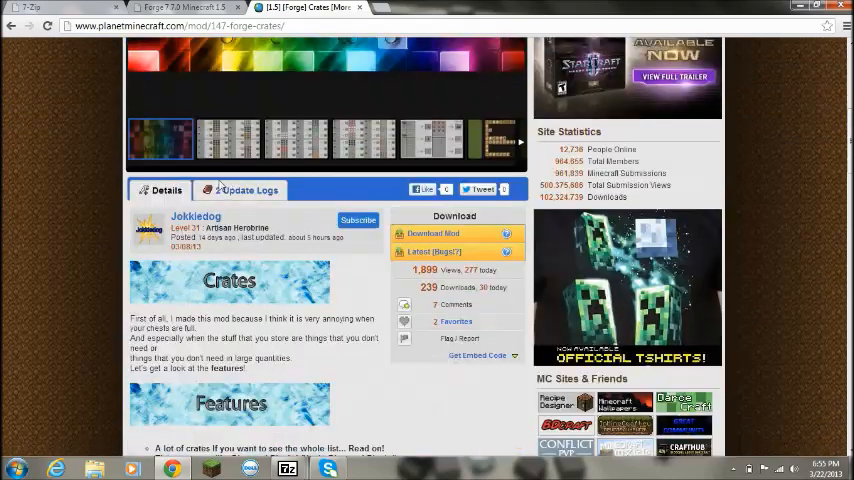
Read the Crates page down to Installation, highlighting the recommended-Forge-build step, then the comments.
{"action": "scroll", "scroll_direction": "down", "scroll_amount": 3}
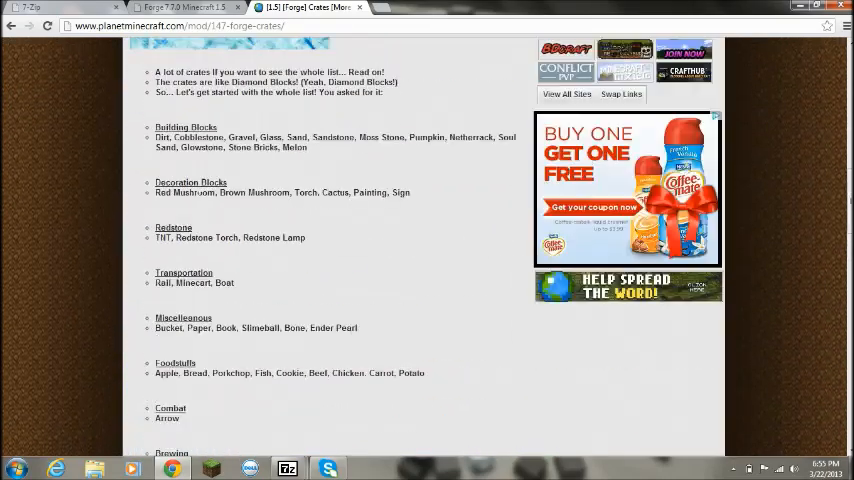
{"action": "scroll", "scroll_direction": "down", "scroll_amount": 3}
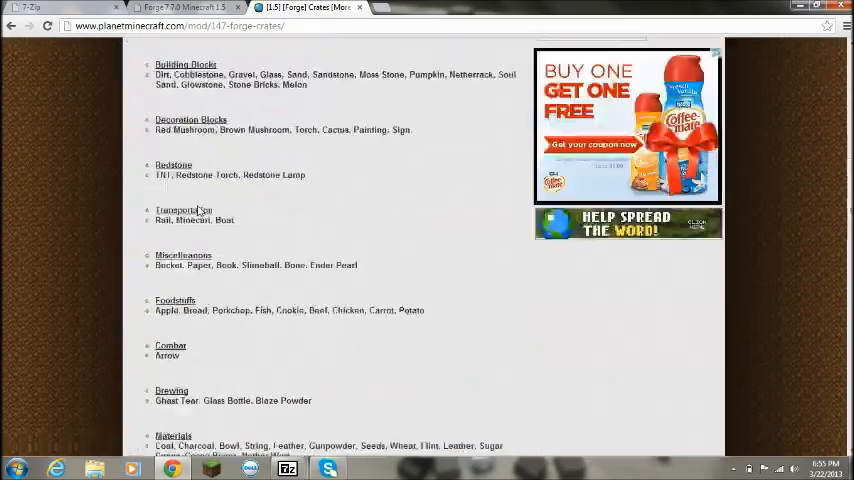
{"action": "scroll", "scroll_direction": "down", "scroll_amount": 3}
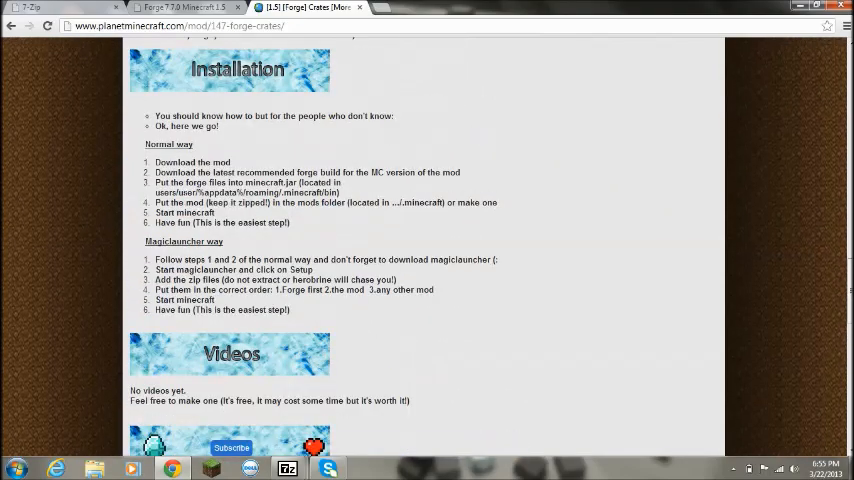
{"action": "mouse_move", "coordinate": [186, 334]}
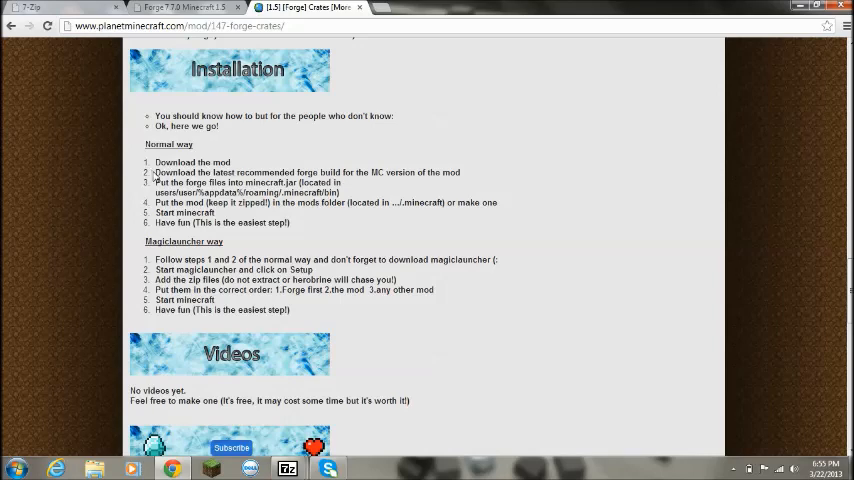
{"action": "left_click_drag", "start_coordinate": [156, 172], "coordinate": [304, 172]}
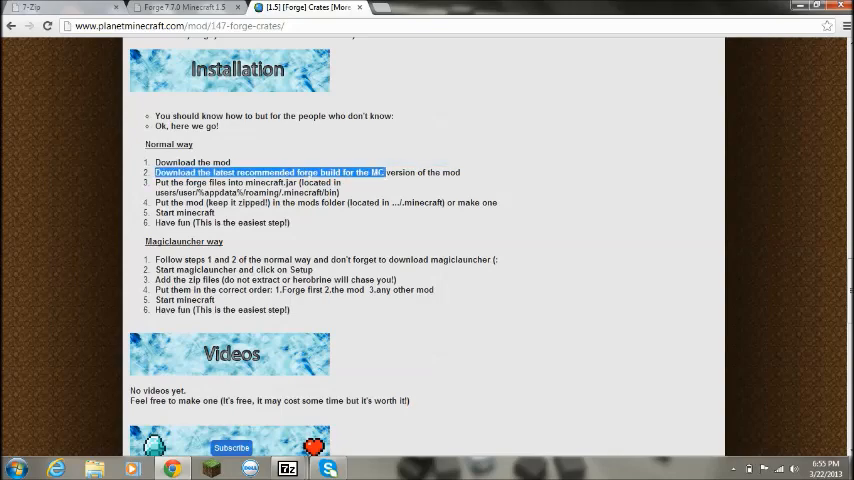
{"action": "left_click", "coordinate": [544, 244]}
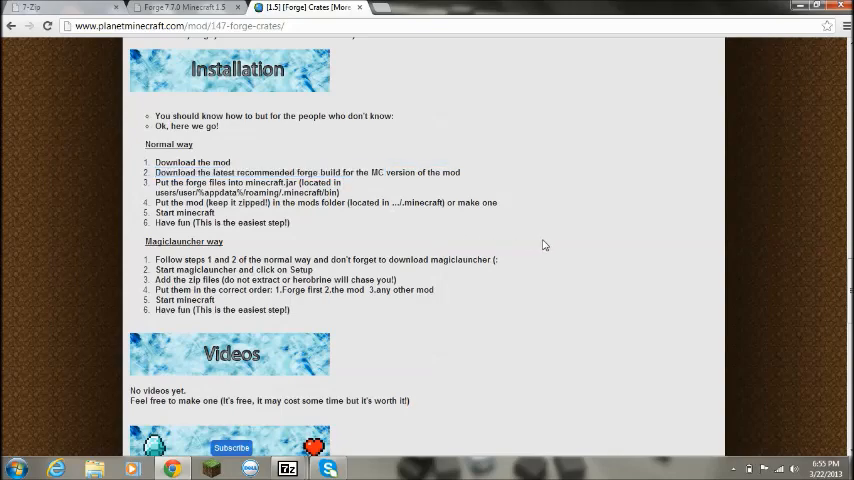
{"action": "scroll", "scroll_direction": "down", "scroll_amount": 3}
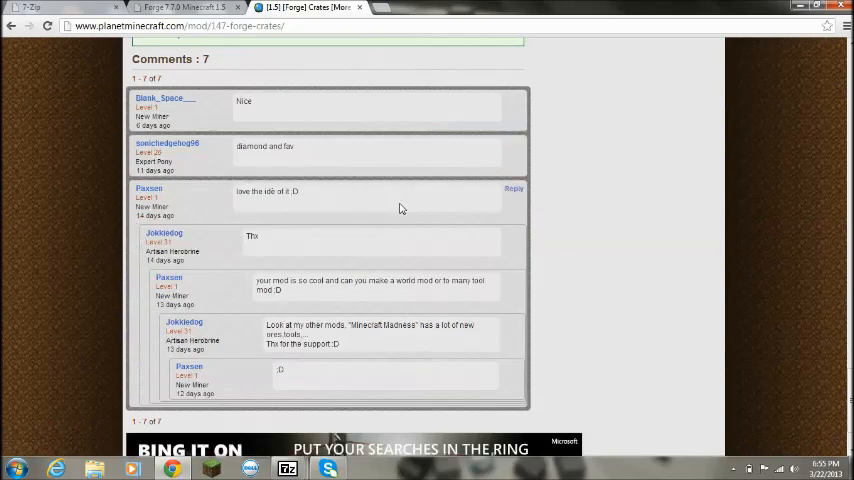
{"action": "scroll", "scroll_direction": "up", "scroll_amount": 3}
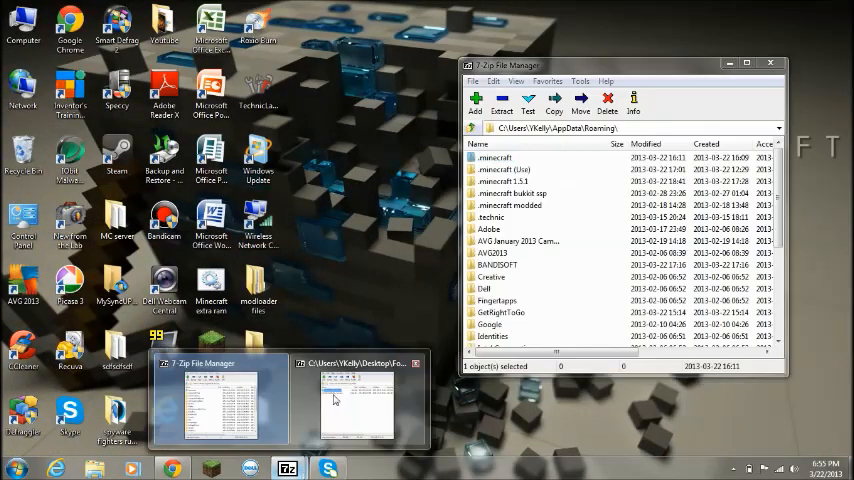
Bring the Forge files window forward beside the window showing the Roaming folder.
{"action": "left_click", "coordinate": [356, 400]}
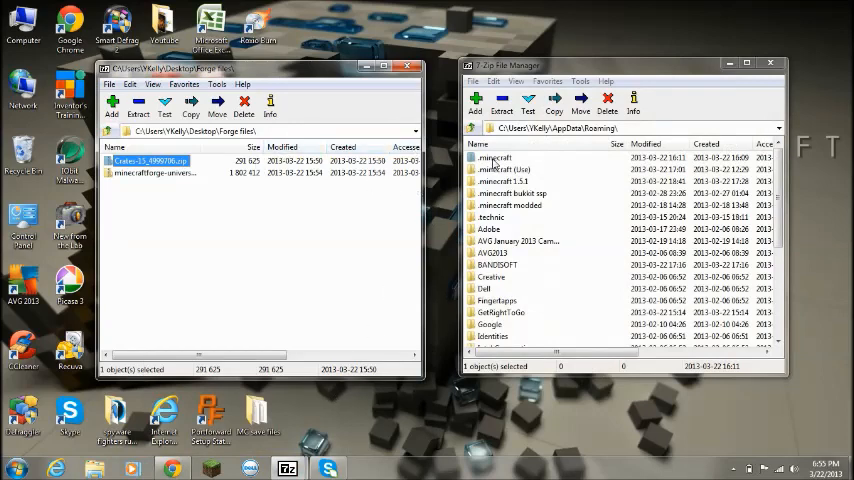
{"action": "double_click", "coordinate": [496, 156]}
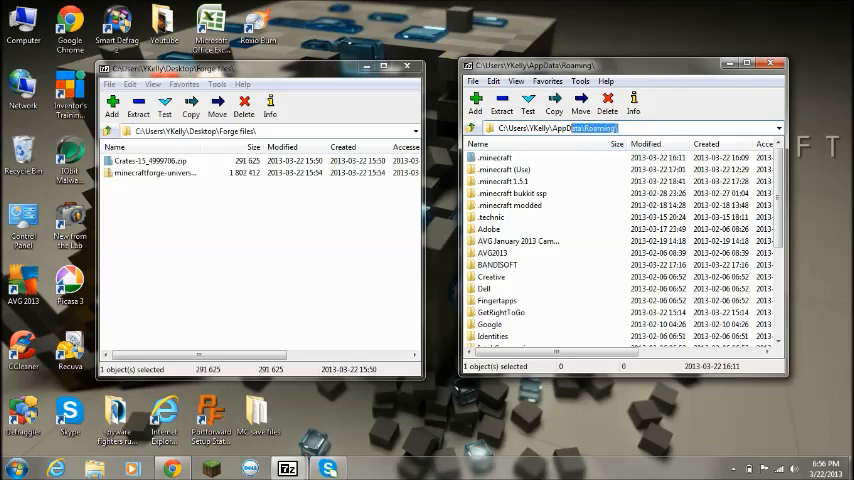
{"action": "left_click", "coordinate": [16, 468]}
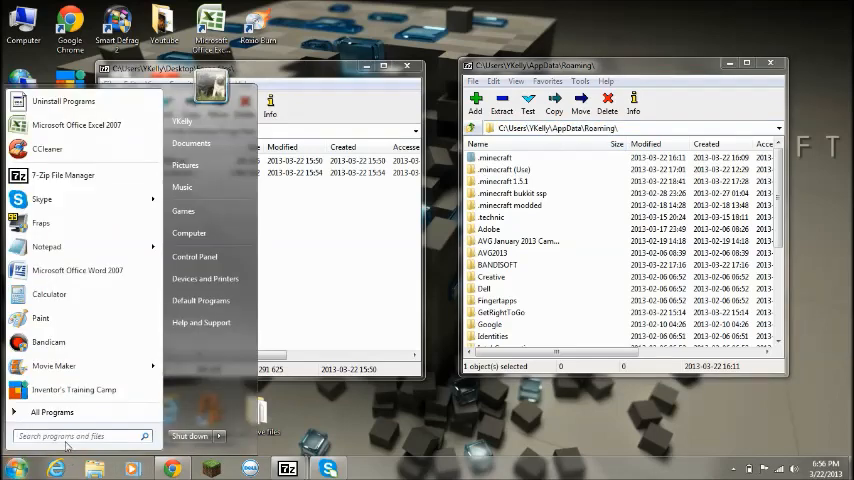
{"action": "type", "text": "%app"}
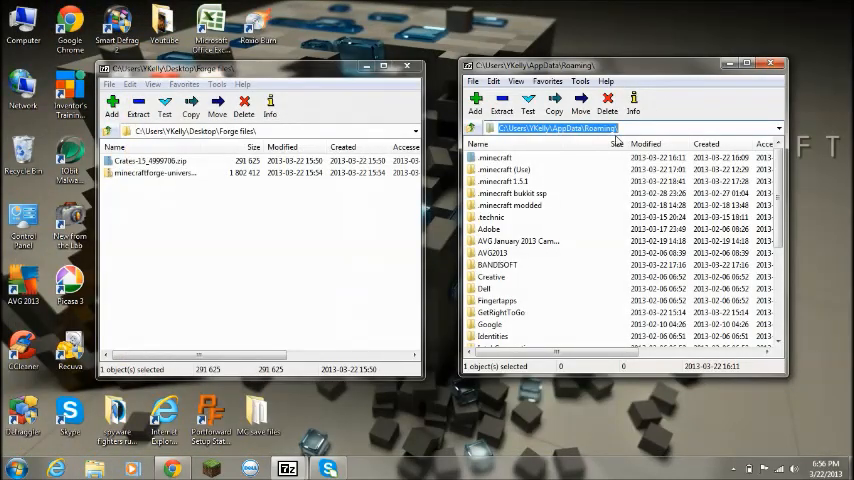
Inside .minecraft/bin/minecraft.jar, delete the META-INF folder.
{"action": "double_click", "coordinate": [494, 156]}
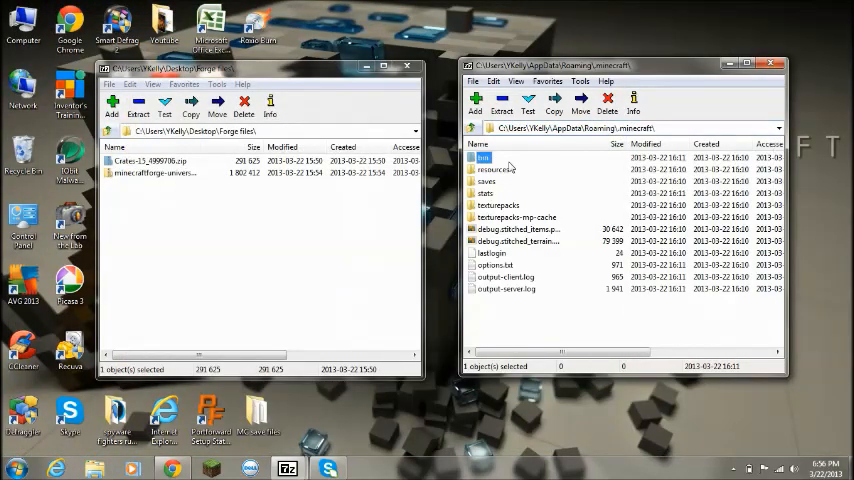
{"action": "left_click", "coordinate": [492, 168]}
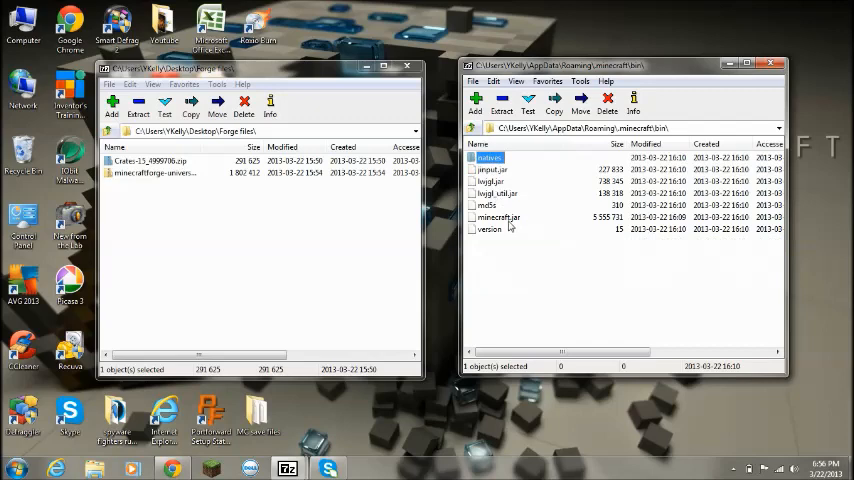
{"action": "double_click", "coordinate": [498, 216]}
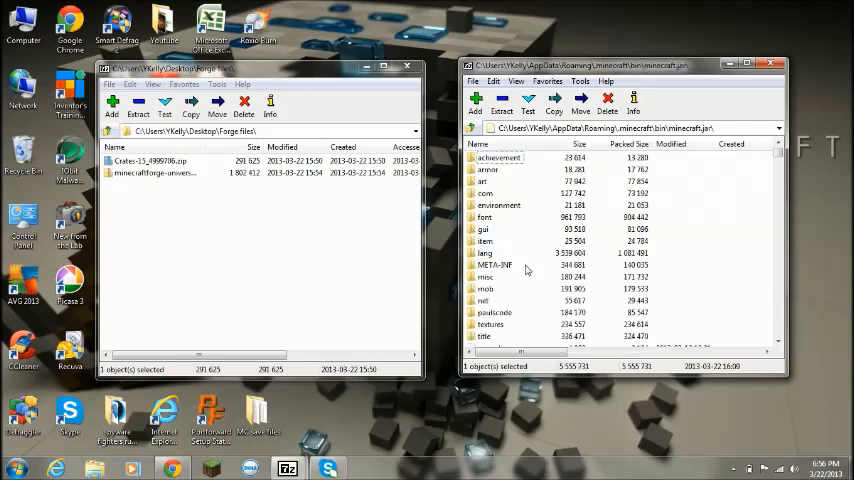
{"action": "right_click", "coordinate": [496, 264]}
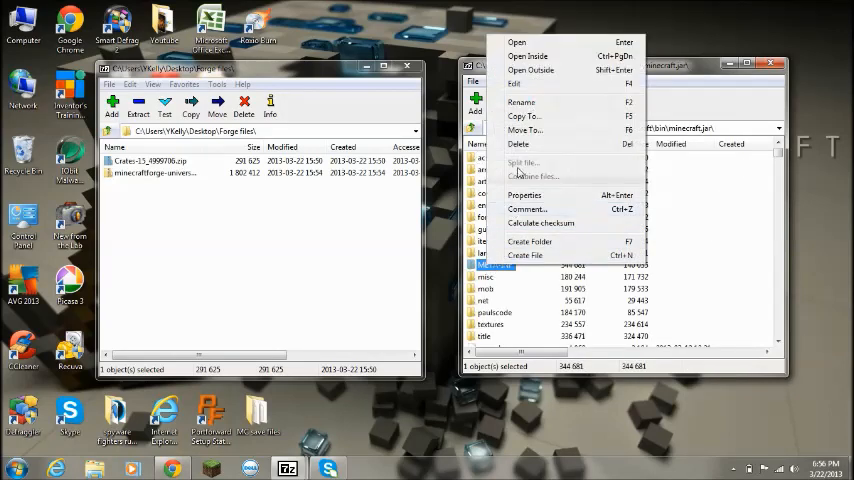
{"action": "left_click", "coordinate": [518, 144]}
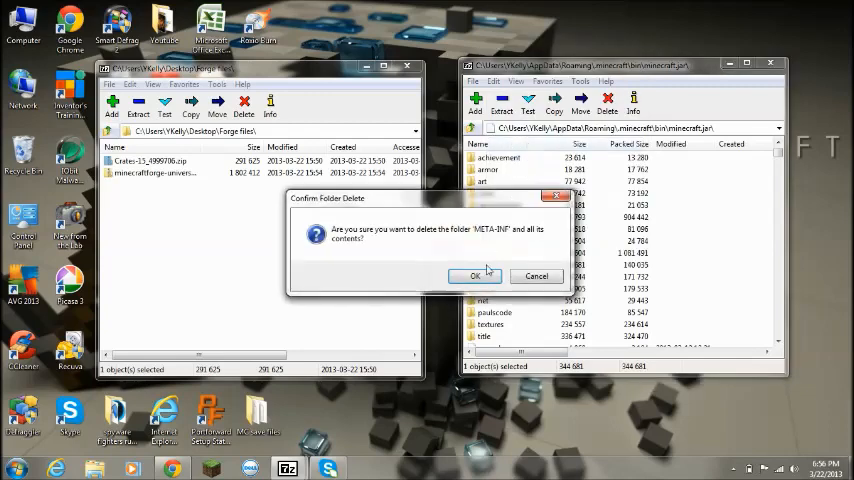
{"action": "left_click", "coordinate": [476, 276]}
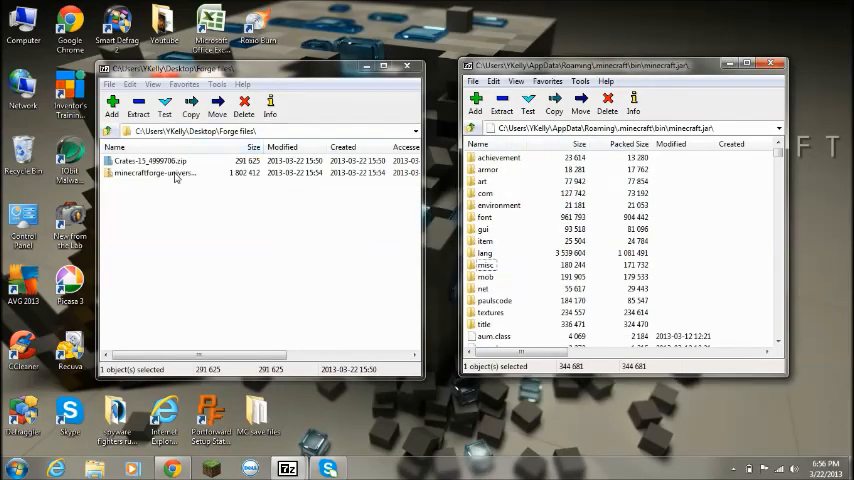
Copy all files from the Forge universal archive into minecraft.jar, confirming the overwrite.
{"action": "double_click", "coordinate": [160, 172]}
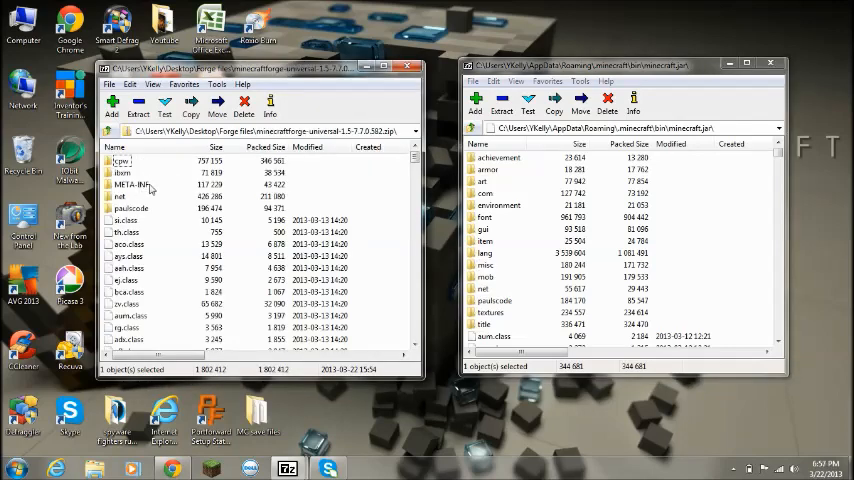
{"action": "left_click", "coordinate": [132, 184]}
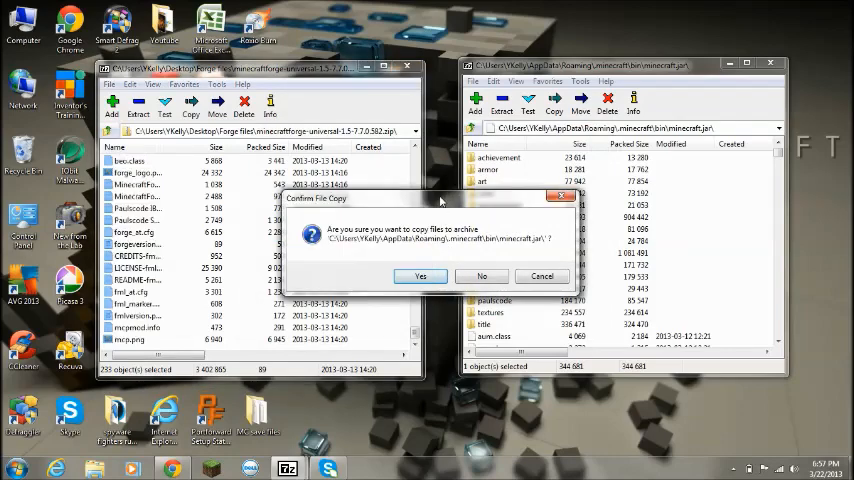
{"action": "left_click", "coordinate": [420, 276]}
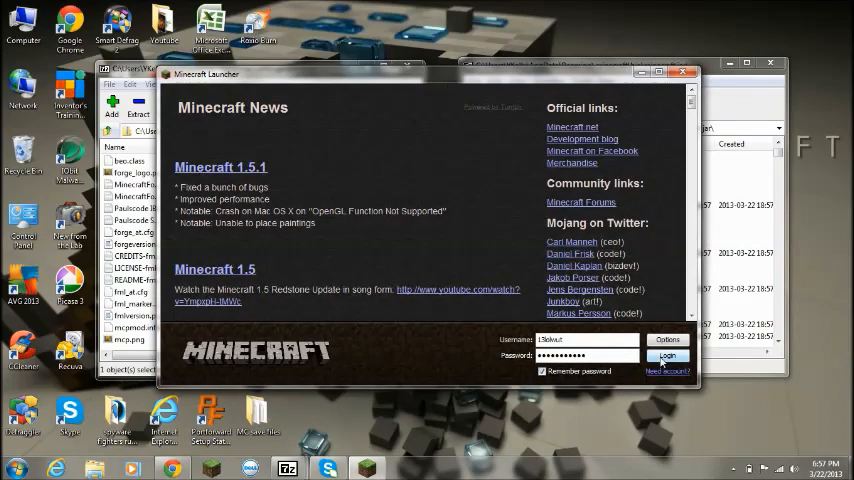
Log in from the Minecraft Launcher so the game starts with Forge 7.7.0 loaded.
{"action": "left_click", "coordinate": [668, 356]}
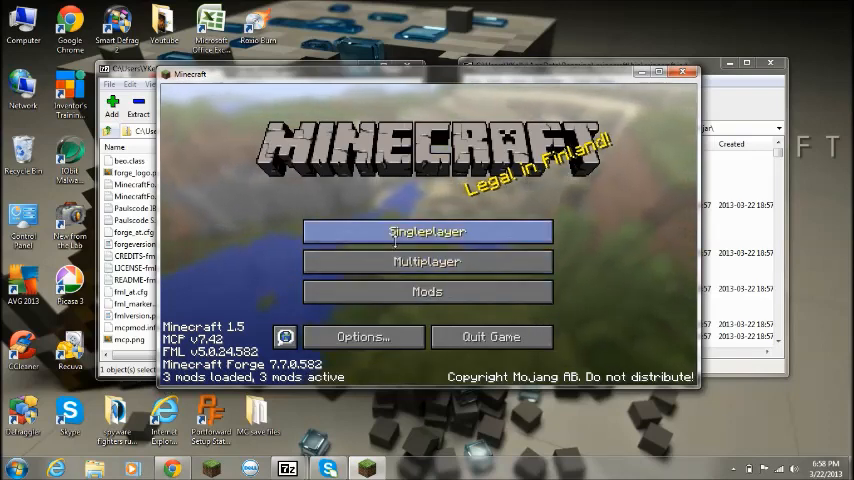
Start a singleplayer game, then back out to the Select World list.
{"action": "left_click", "coordinate": [428, 232]}
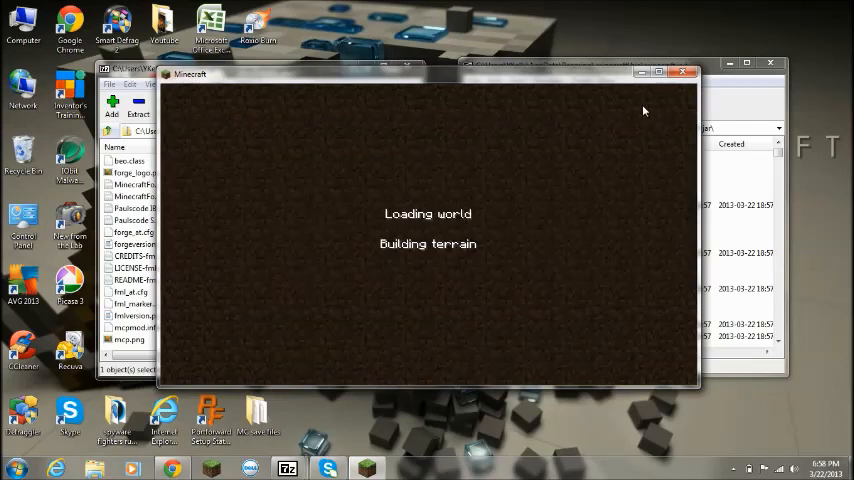
{"action": "mouse_move", "coordinate": [658, 90]}
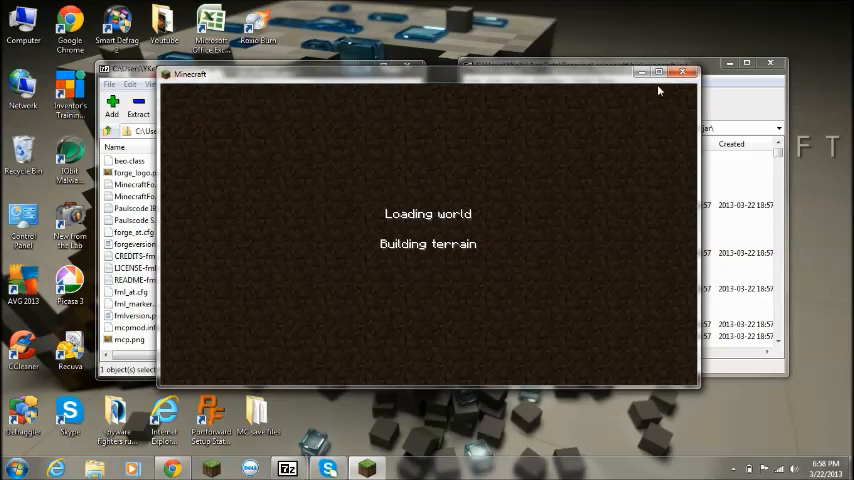
{"action": "mouse_move", "coordinate": [658, 72]}
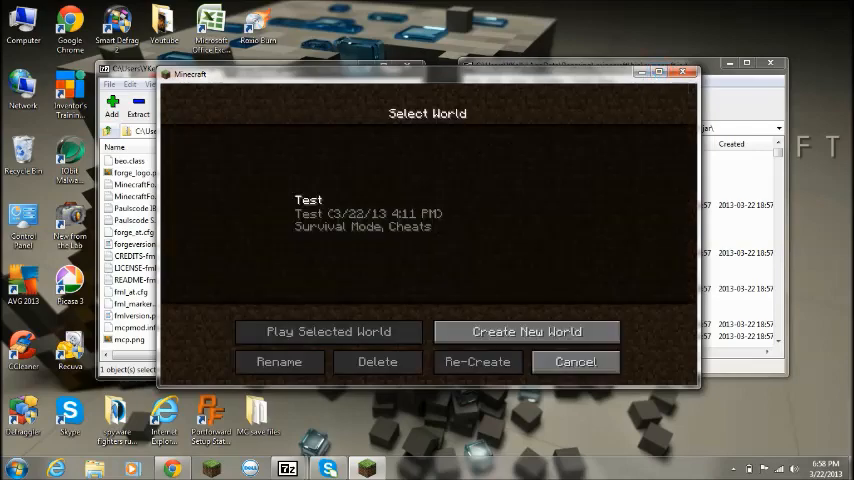
{"action": "left_click", "coordinate": [328, 332]}
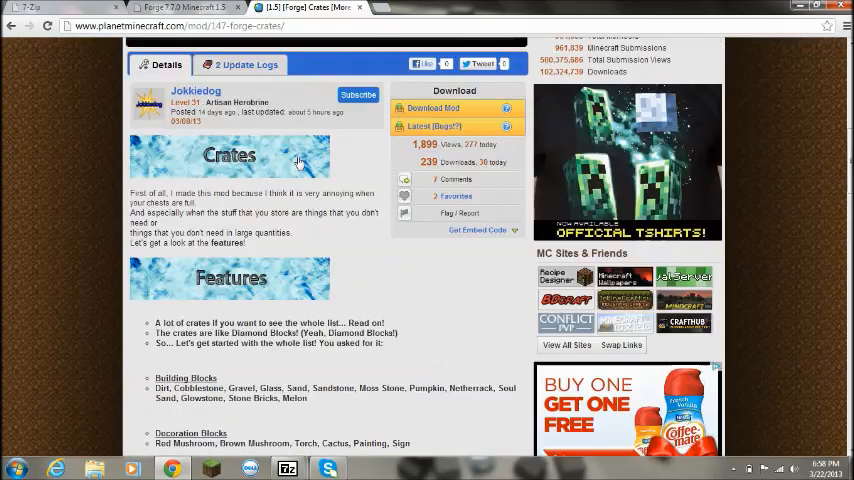
Scroll to the Crates Installation section and highlight the 'keep it zipped' step.
{"action": "scroll", "scroll_direction": "down", "scroll_amount": 3}
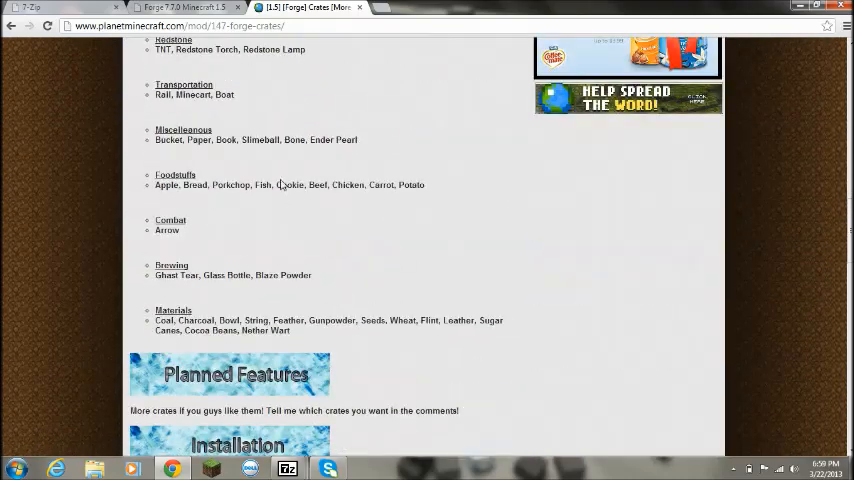
{"action": "scroll", "scroll_direction": "up", "scroll_amount": 3}
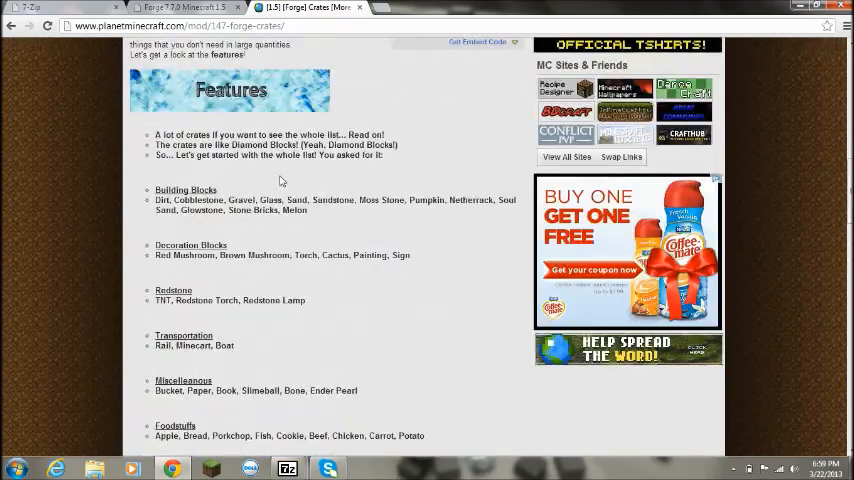
{"action": "scroll", "scroll_direction": "down", "scroll_amount": 3}
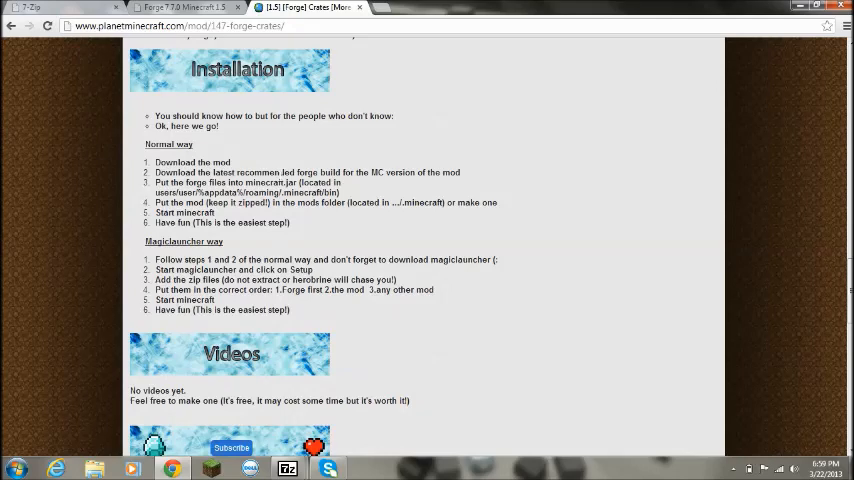
{"action": "mouse_move", "coordinate": [268, 138]}
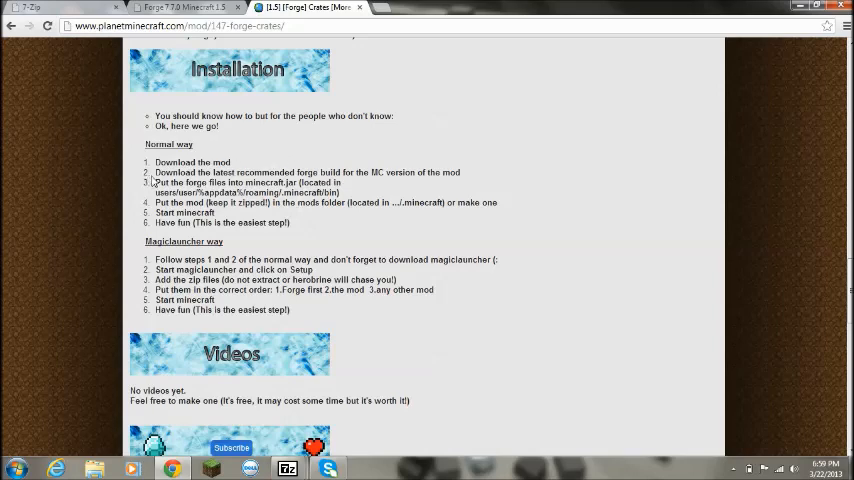
{"action": "mouse_move", "coordinate": [152, 180]}
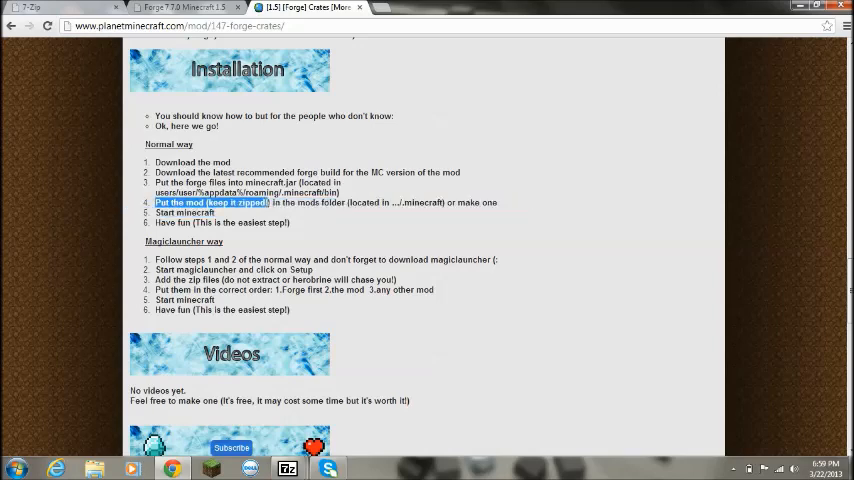
{"action": "left_click_drag", "start_coordinate": [156, 202], "coordinate": [346, 202]}
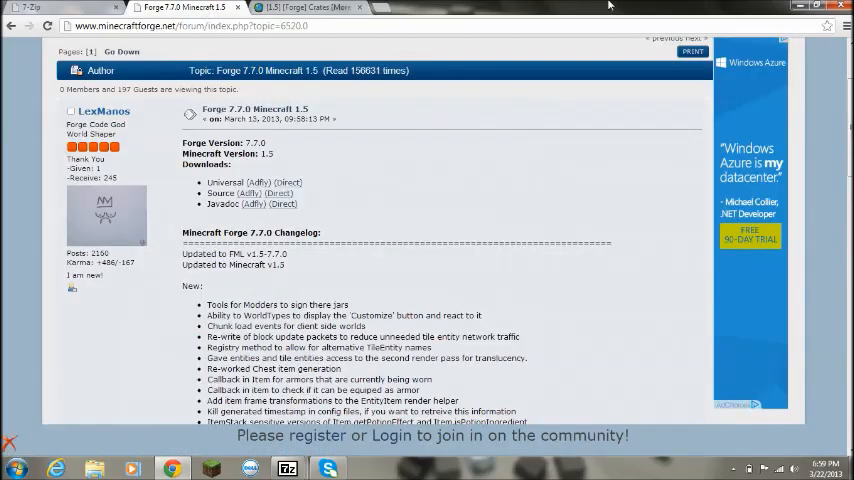
{"action": "left_click", "coordinate": [308, 8]}
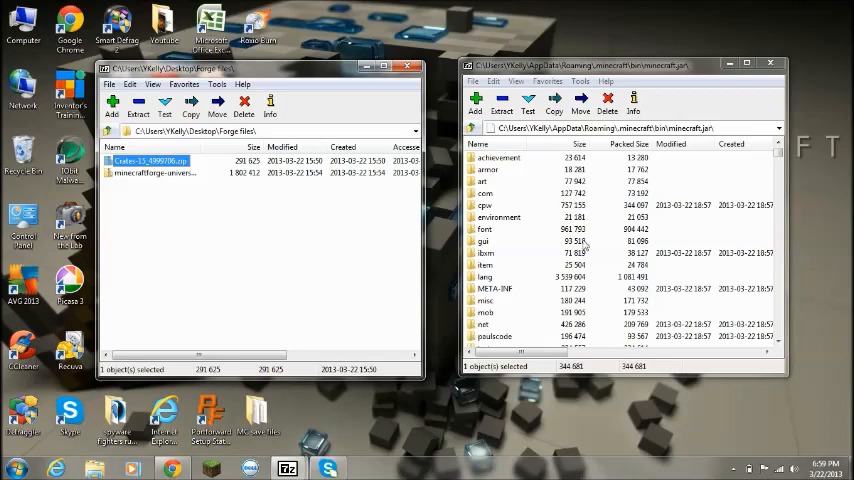
Go up to .minecraft, enter mods, and copy the zipped Crates mod into it.
{"action": "left_click", "coordinate": [472, 128]}
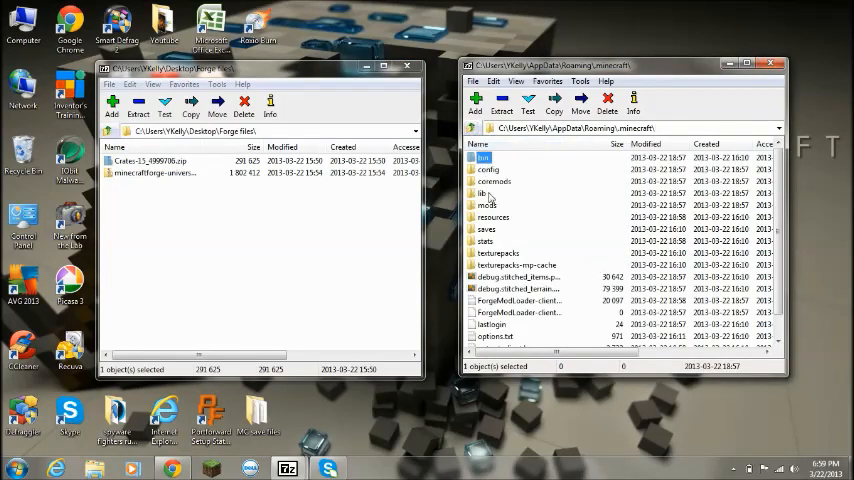
{"action": "double_click", "coordinate": [488, 204]}
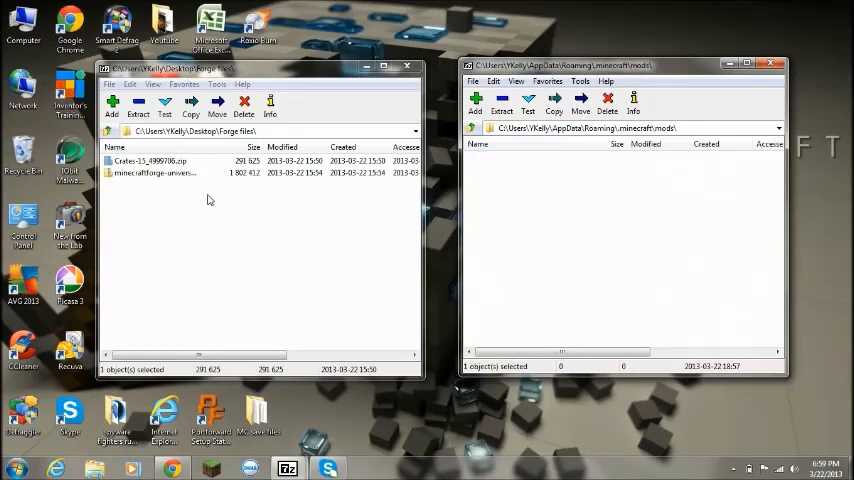
{"action": "left_click", "coordinate": [150, 160]}
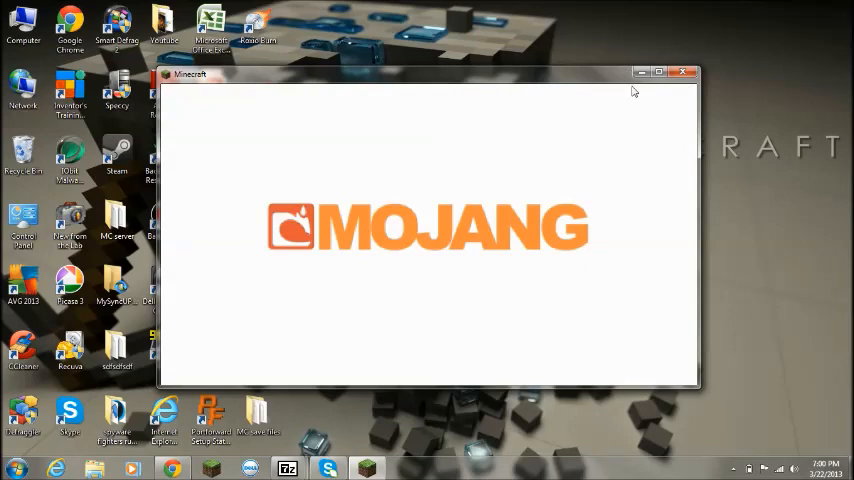
{"action": "mouse_move", "coordinate": [596, 178]}
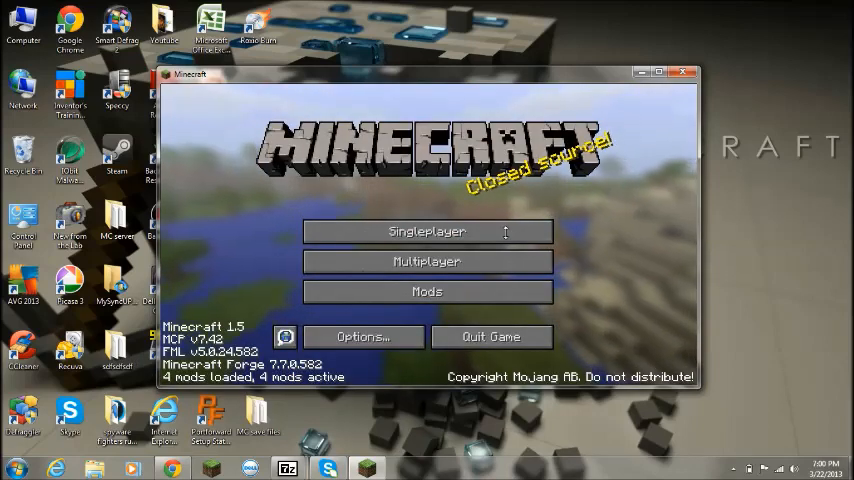
Check the Mod List shows Crates alongside Forge, FML and MCP, then close it.
{"action": "left_click", "coordinate": [428, 292]}
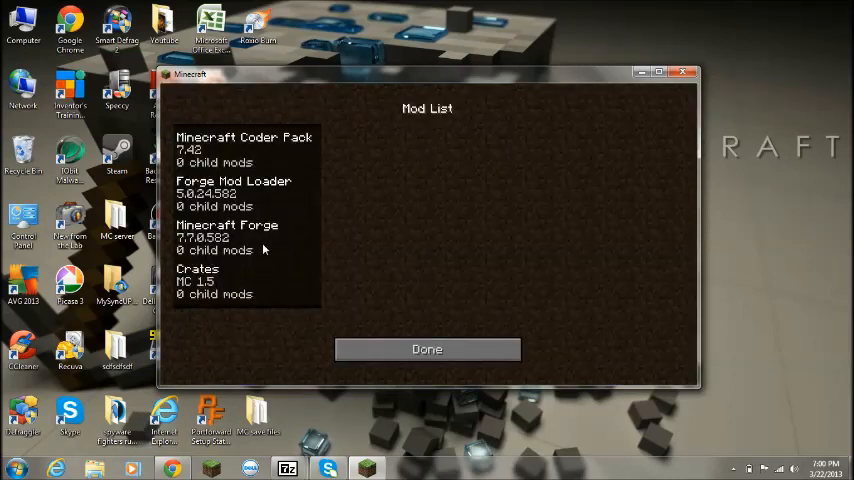
{"action": "left_click", "coordinate": [216, 280]}
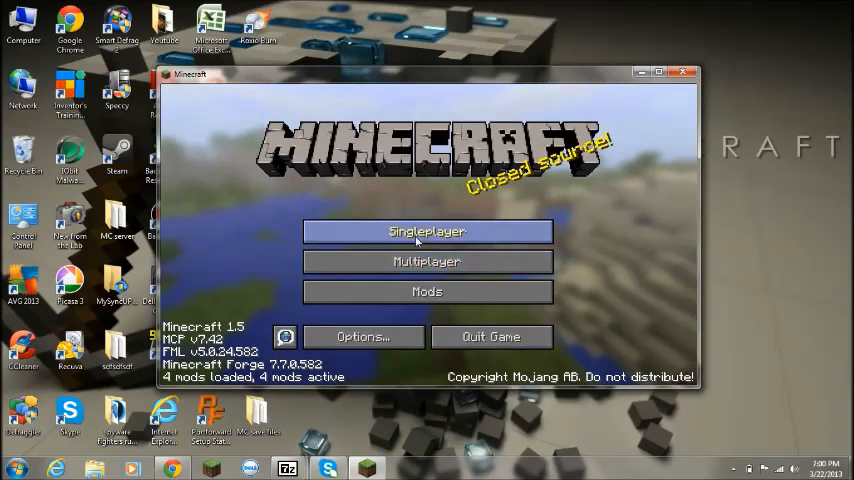
Enter a singleplayer world, then Save and Quit to Title from the game menu.
{"action": "left_click", "coordinate": [428, 232]}
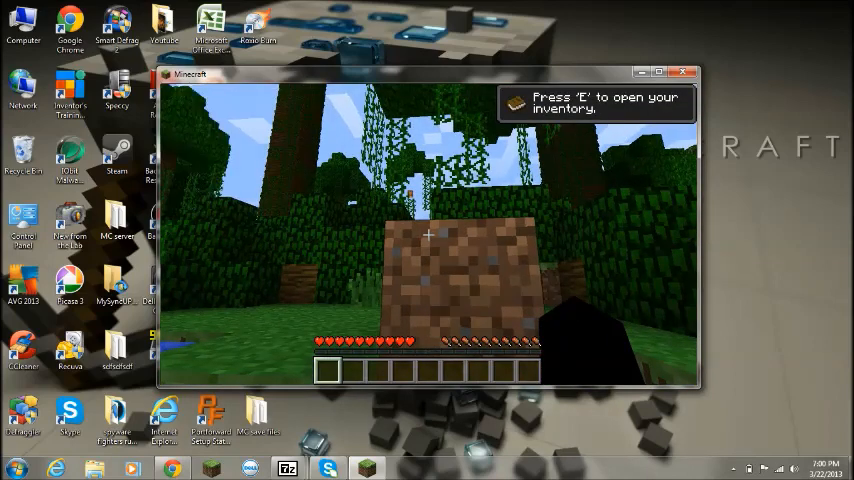
{"action": "key", "text": "Escape"}
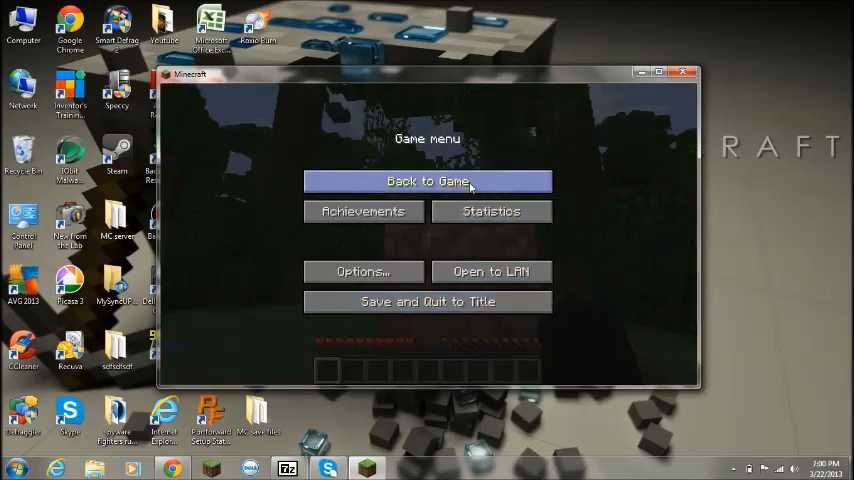
{"action": "left_click", "coordinate": [428, 300]}
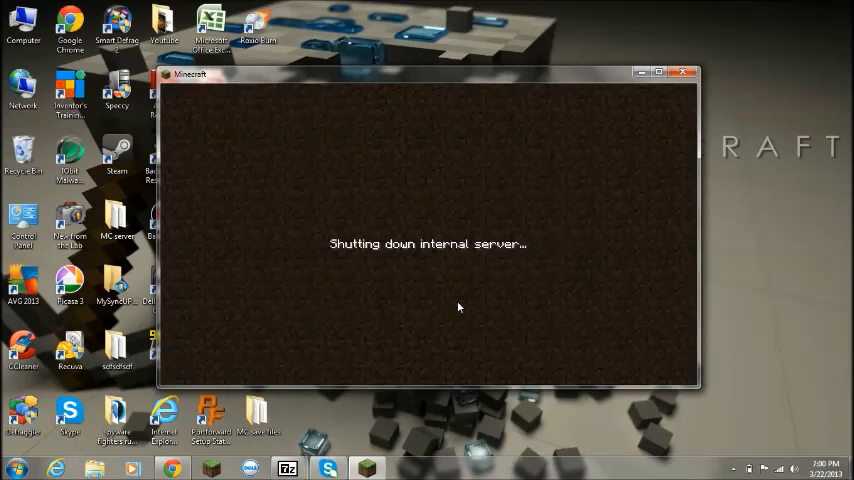